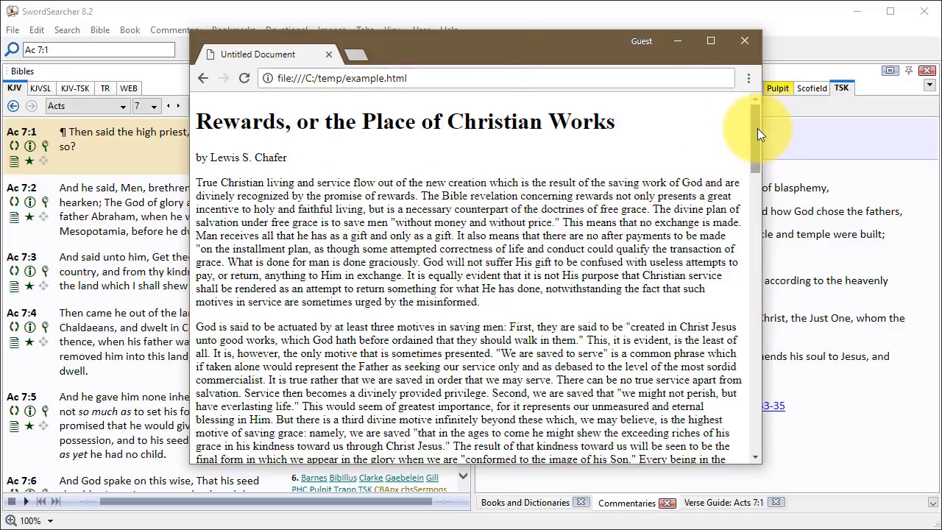
Step: Select and copy the entire Chafer article text in Chrome
{"action": "scroll", "scroll_direction": "down", "scroll_amount": 3}
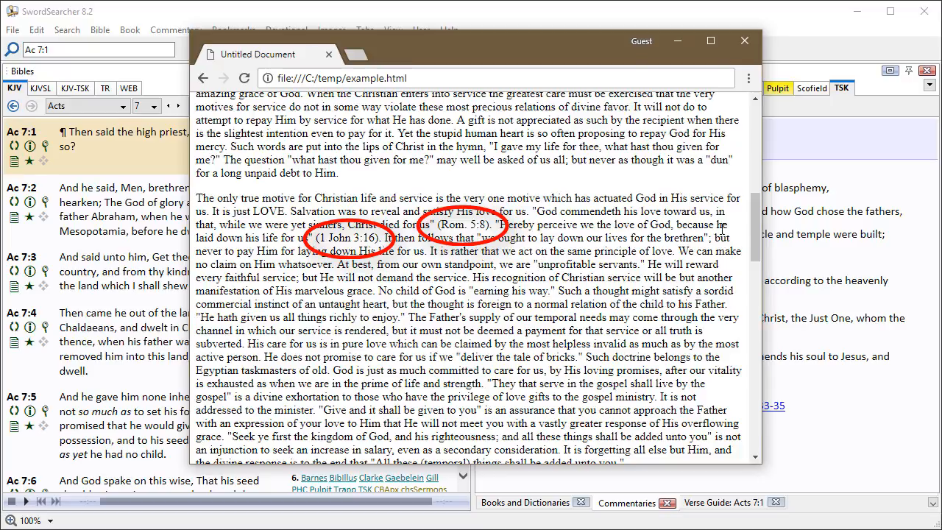
{"action": "scroll", "scroll_direction": "down", "scroll_amount": 3}
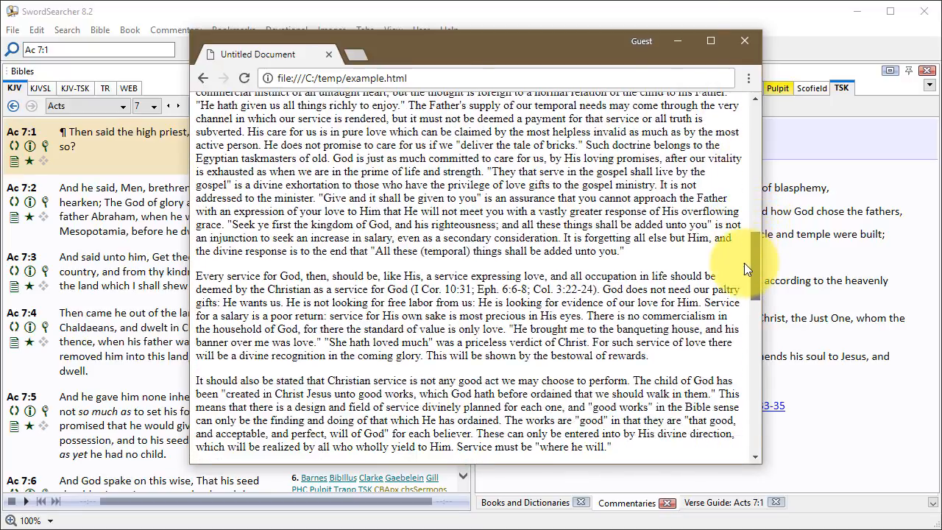
{"action": "scroll", "scroll_direction": "down", "scroll_amount": 3}
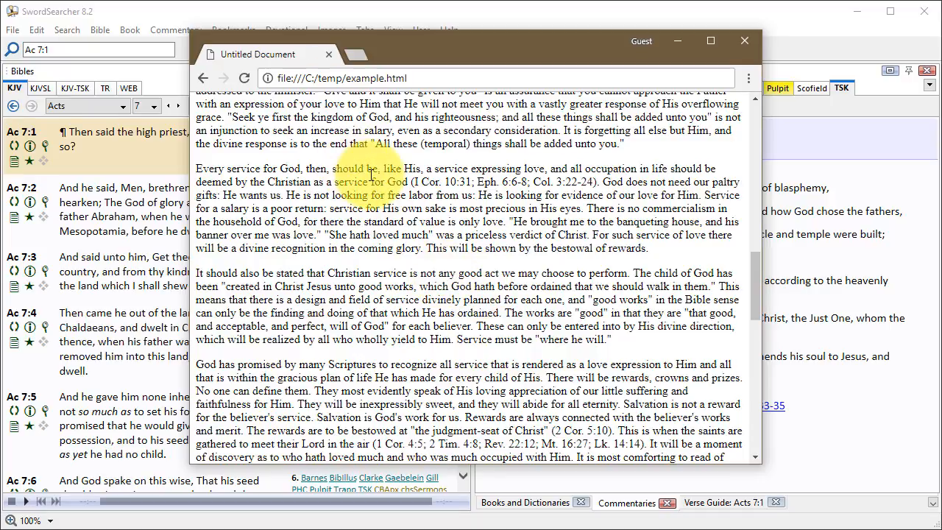
{"action": "key", "text": "ctrl+a"}
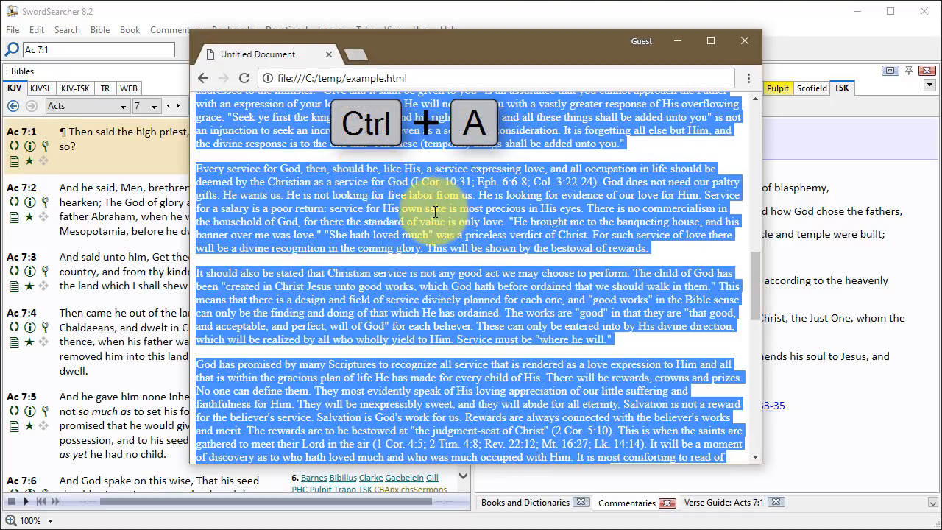
{"action": "key", "text": "ctrl+a"}
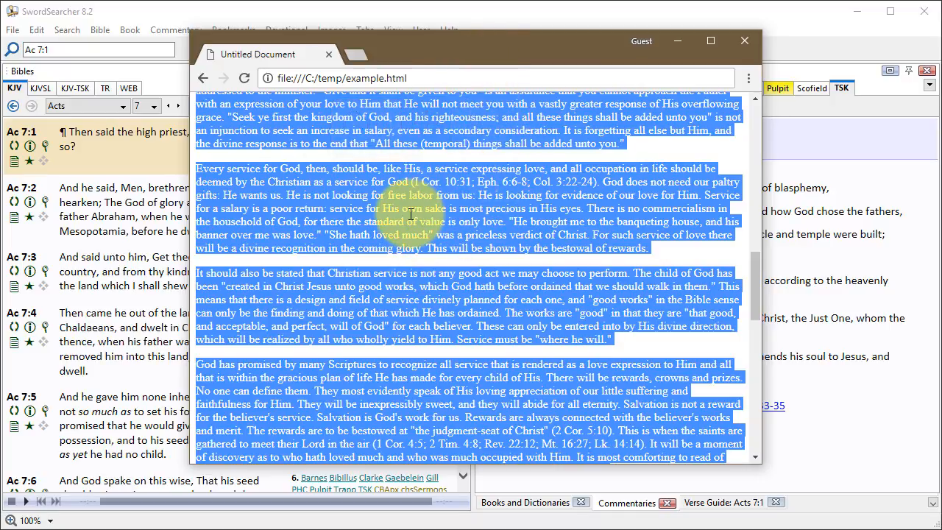
{"action": "key", "text": "ctrl+c"}
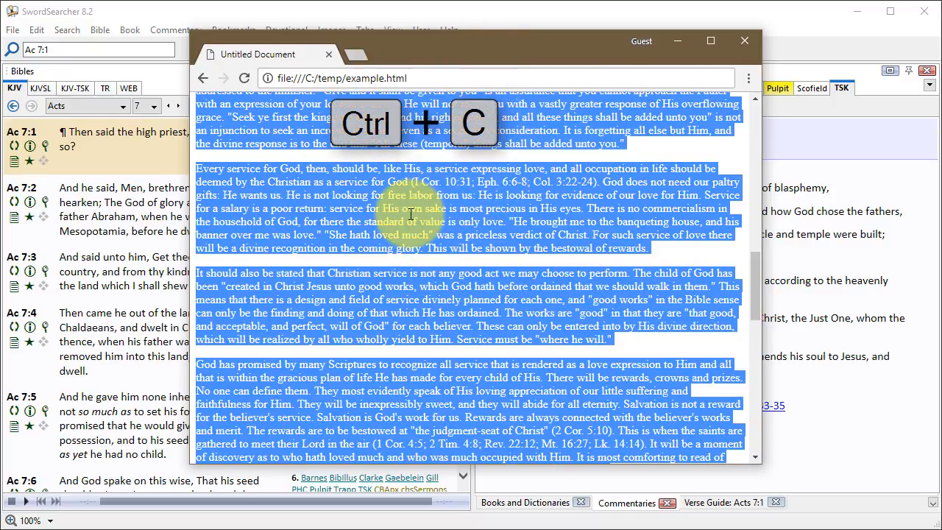
{"action": "key", "text": "ctrl+c"}
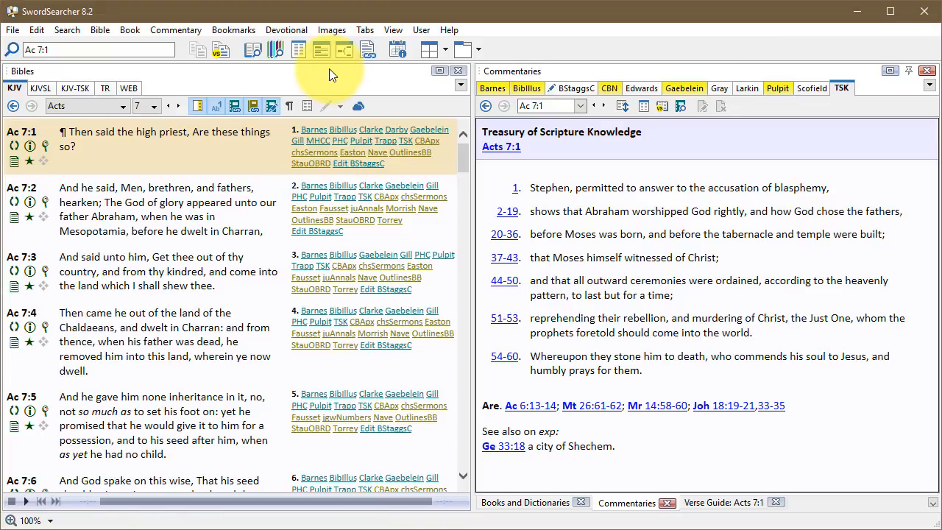
{"action": "mouse_move", "coordinate": [368, 50]}
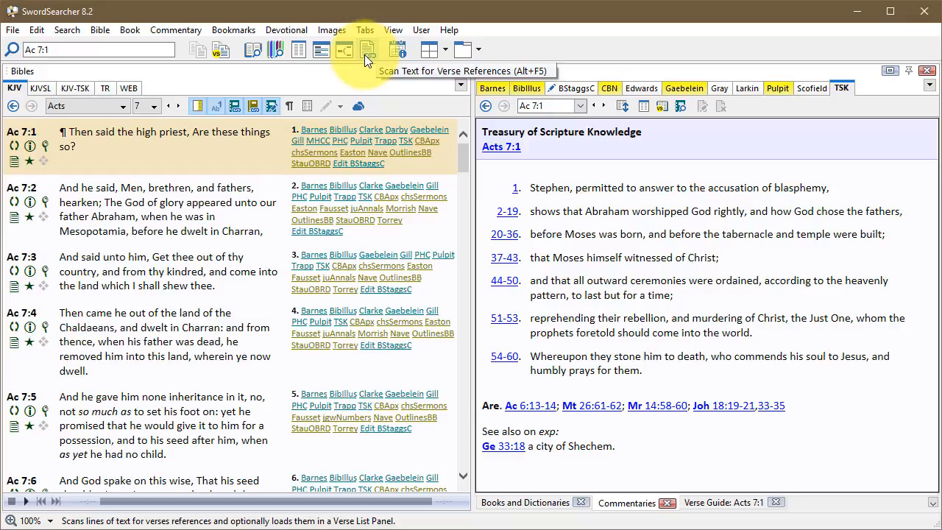
Step: Paste the copied Chafer article into the Scan Text for Verse References tool
{"action": "left_click", "coordinate": [368, 49]}
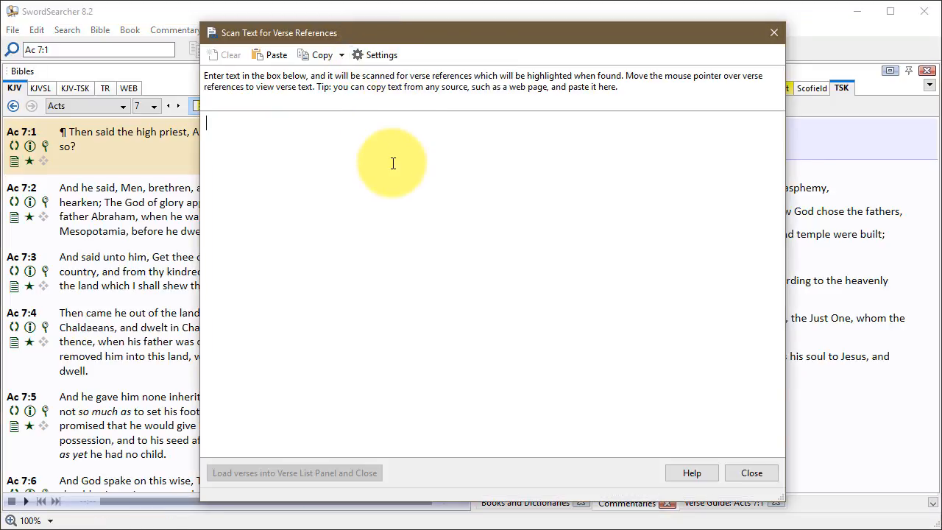
{"action": "mouse_move", "coordinate": [394, 182]}
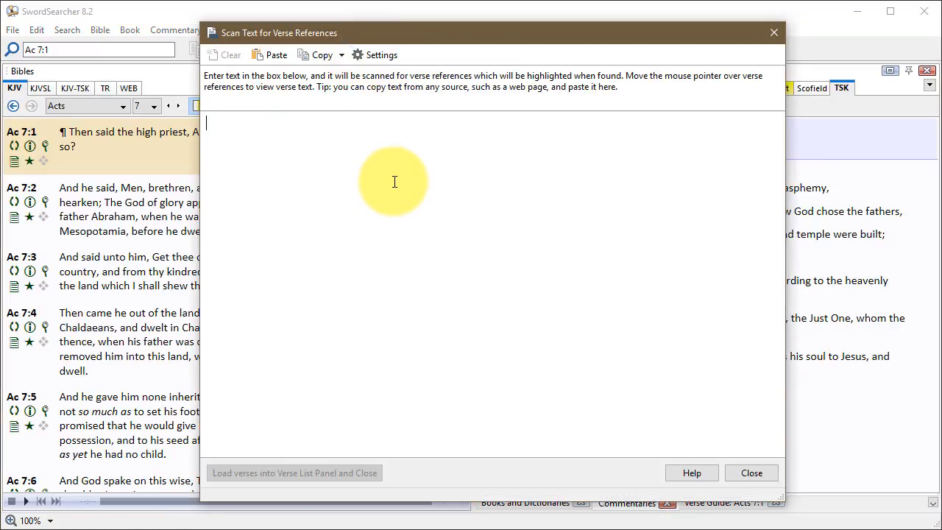
{"action": "mouse_move", "coordinate": [407, 175]}
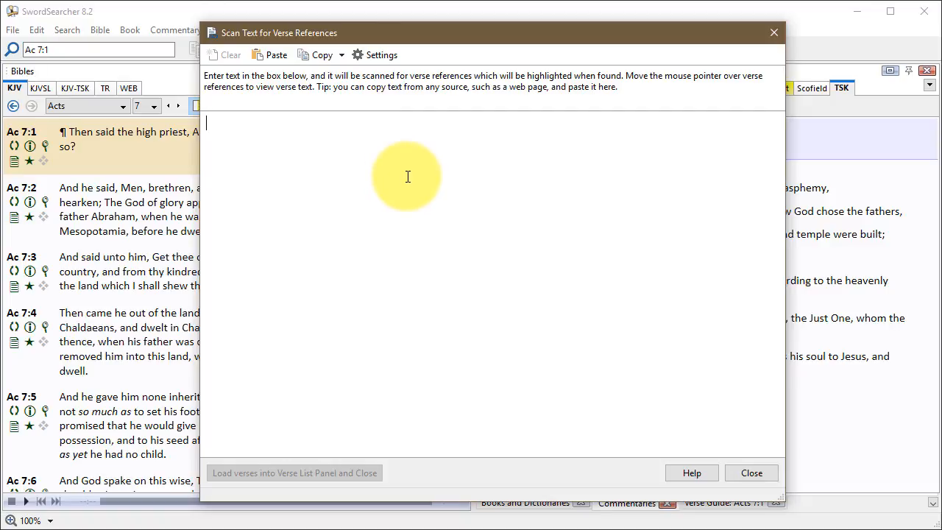
{"action": "mouse_move", "coordinate": [276, 55]}
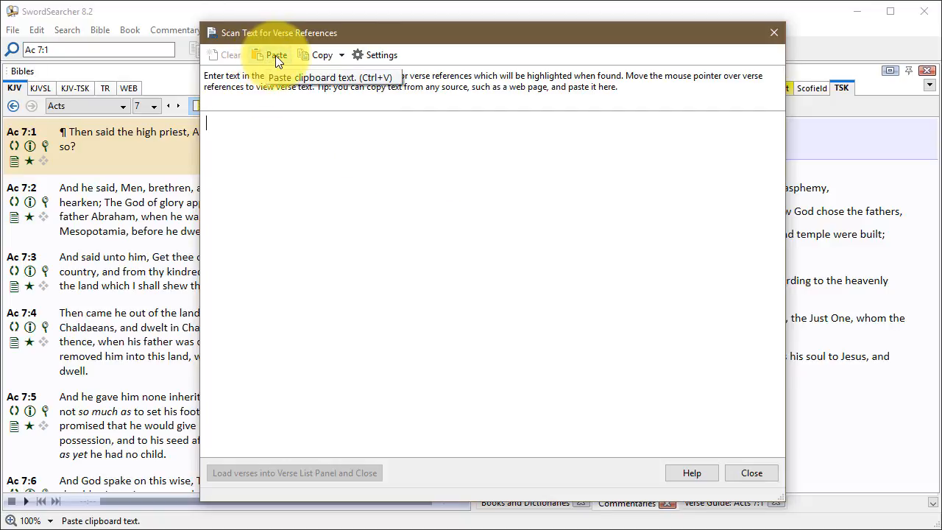
{"action": "left_click", "coordinate": [271, 54]}
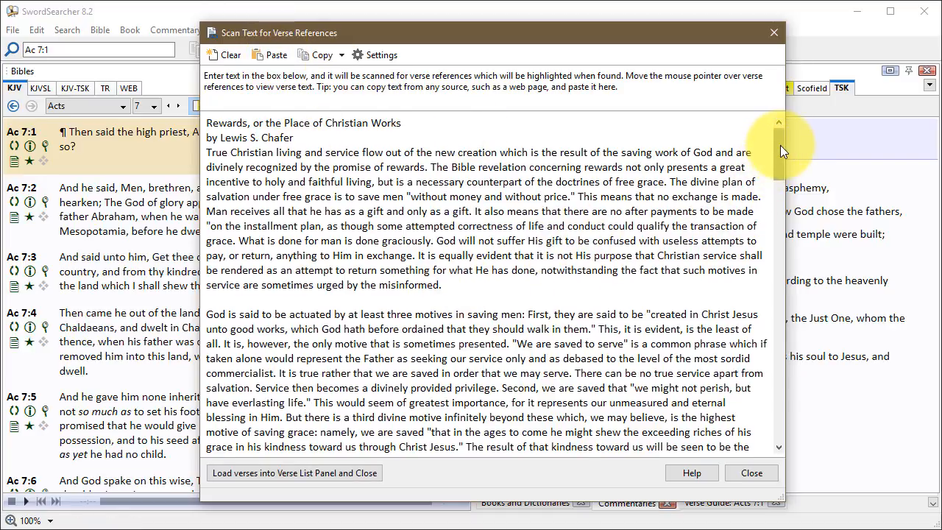
Step: Scroll the scanned article to view references such as I Cor. 10:31 and Eph. 6:6-8
{"action": "scroll", "scroll_direction": "down", "scroll_amount": 3}
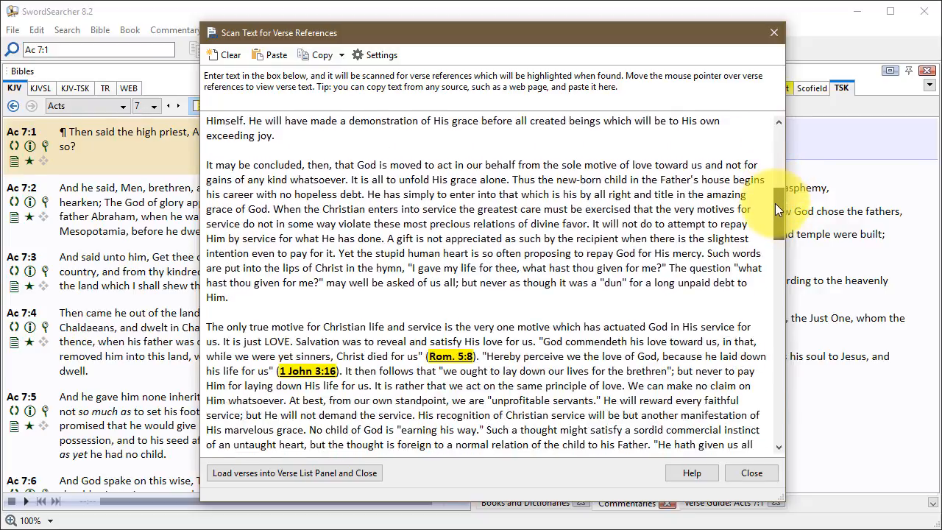
{"action": "scroll", "scroll_direction": "down", "scroll_amount": 3}
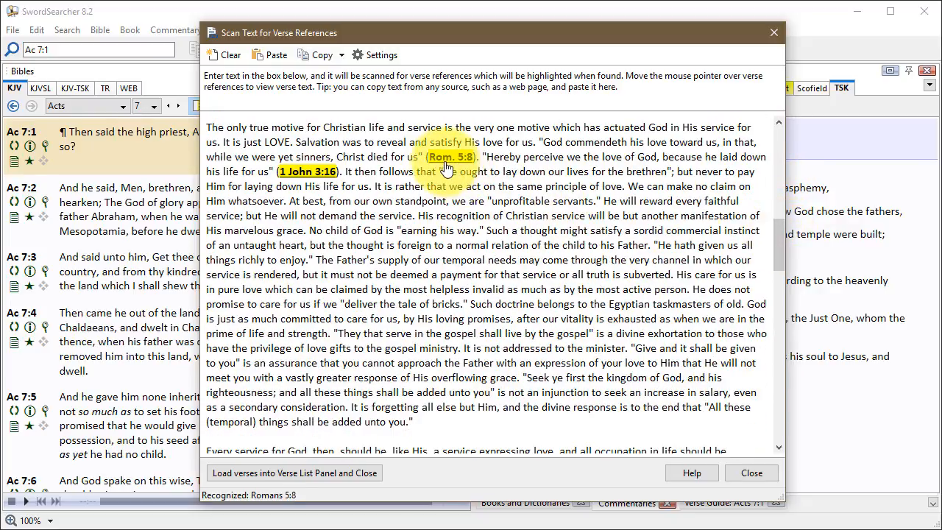
{"action": "mouse_move", "coordinate": [308, 171]}
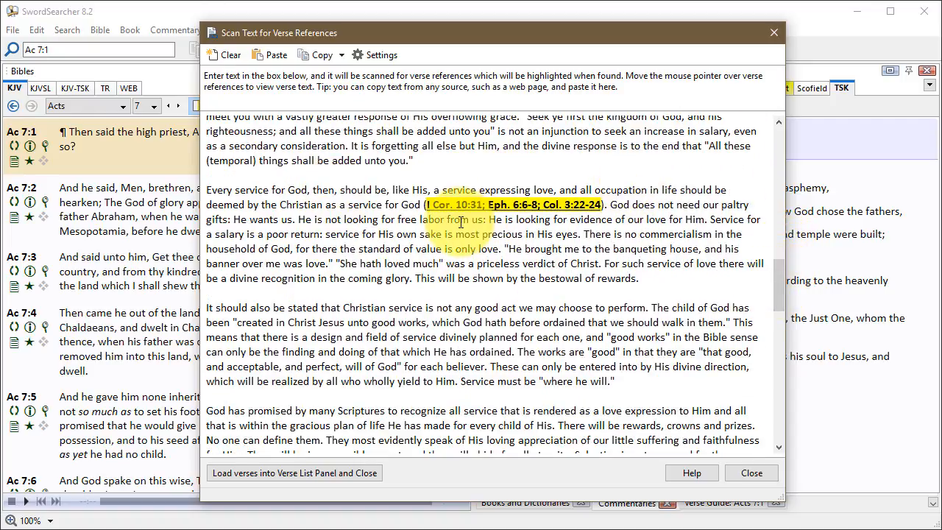
{"action": "mouse_move", "coordinate": [471, 213]}
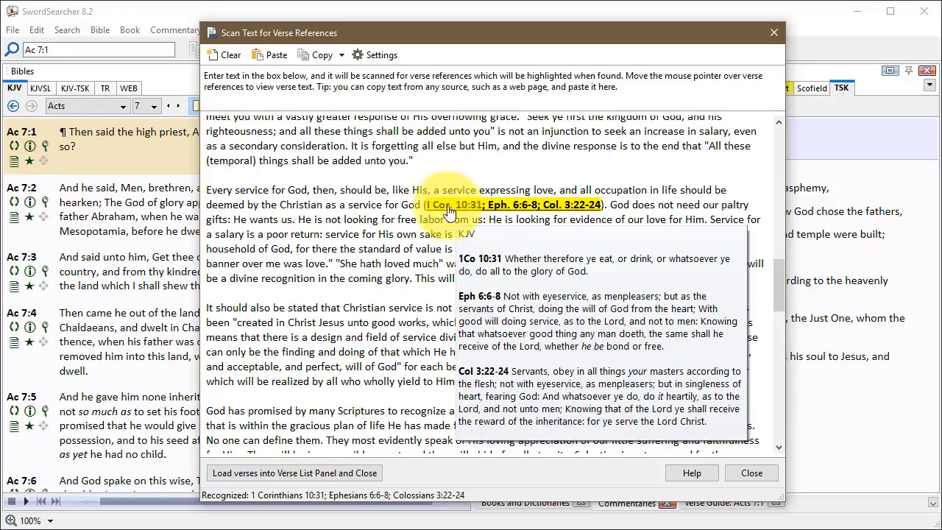
{"action": "mouse_move", "coordinate": [577, 213]}
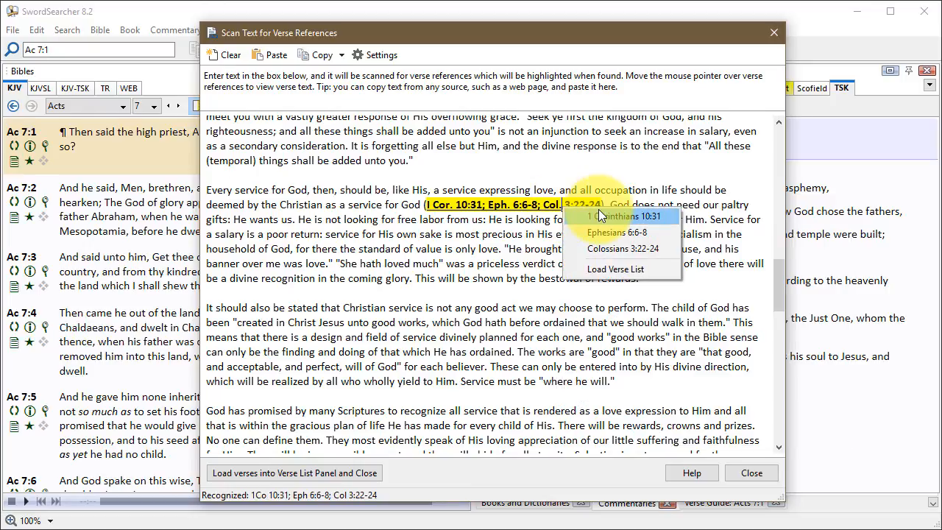
{"action": "mouse_move", "coordinate": [616, 232]}
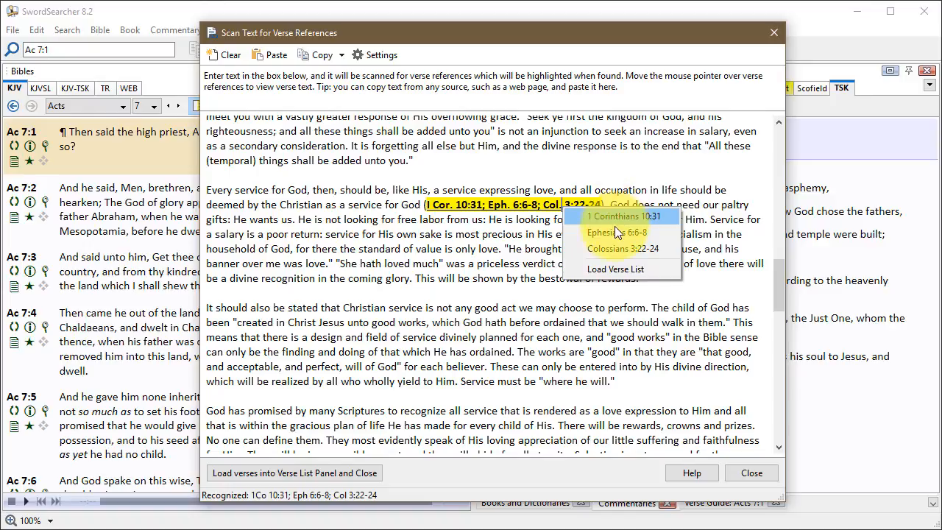
{"action": "mouse_move", "coordinate": [615, 269]}
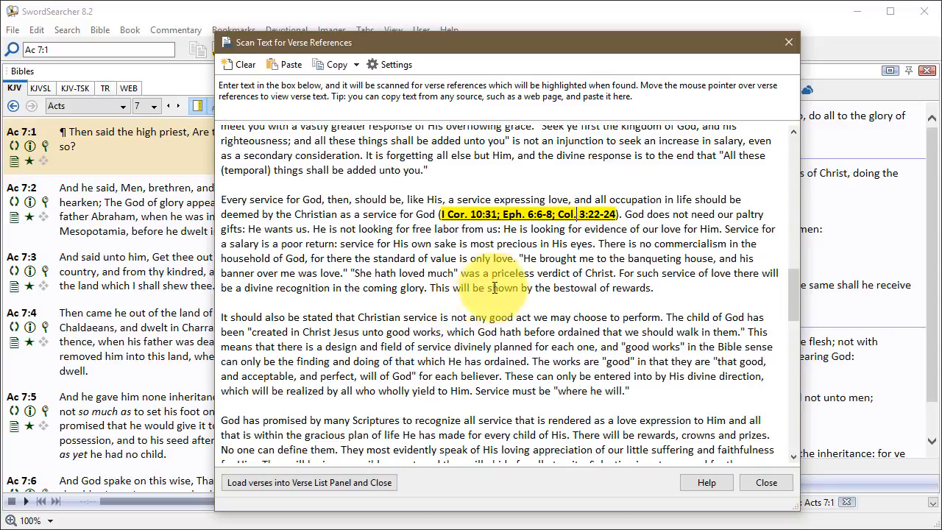
{"action": "mouse_move", "coordinate": [376, 187]}
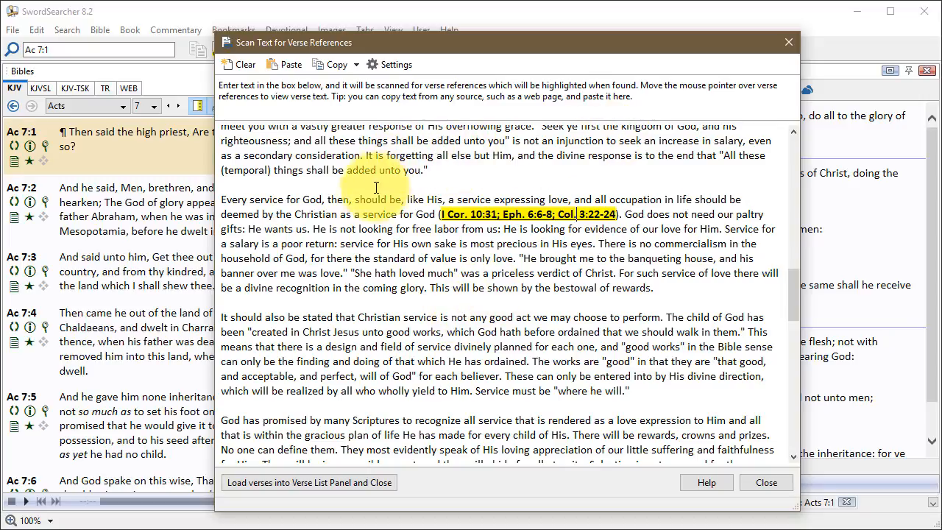
Step: Replace the scan text with micah 5.2, joh i.1; viii. 58, re 22.13 and load them
{"action": "left_click", "coordinate": [239, 64]}
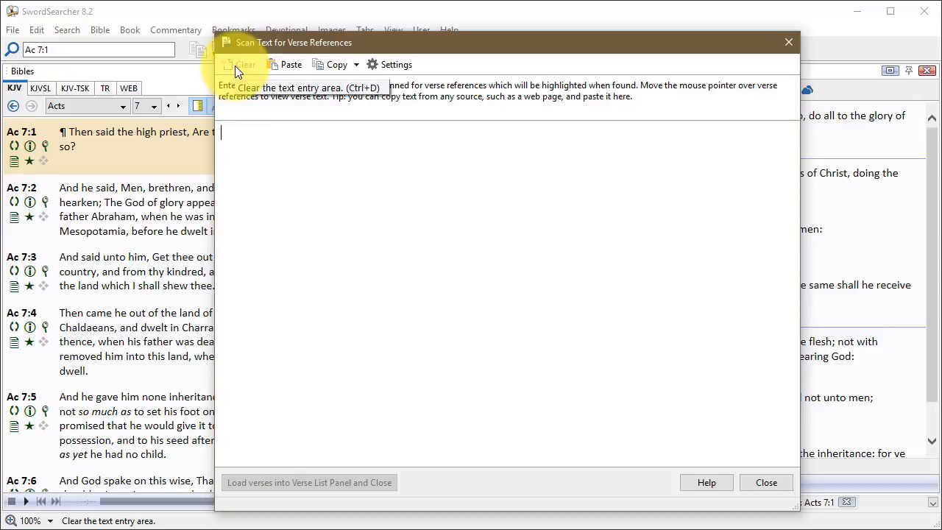
{"action": "type", "text": "micah 5.2"}
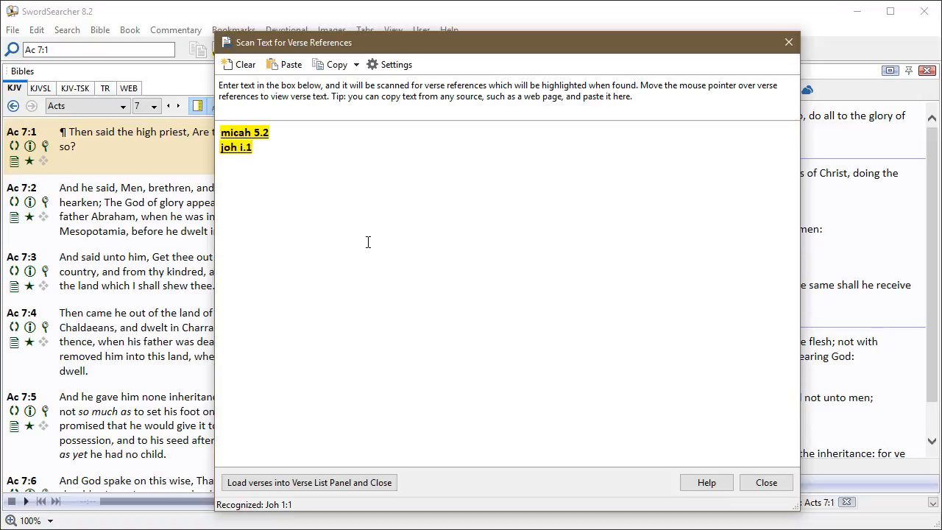
{"action": "type", "text": "; viii. 58"}
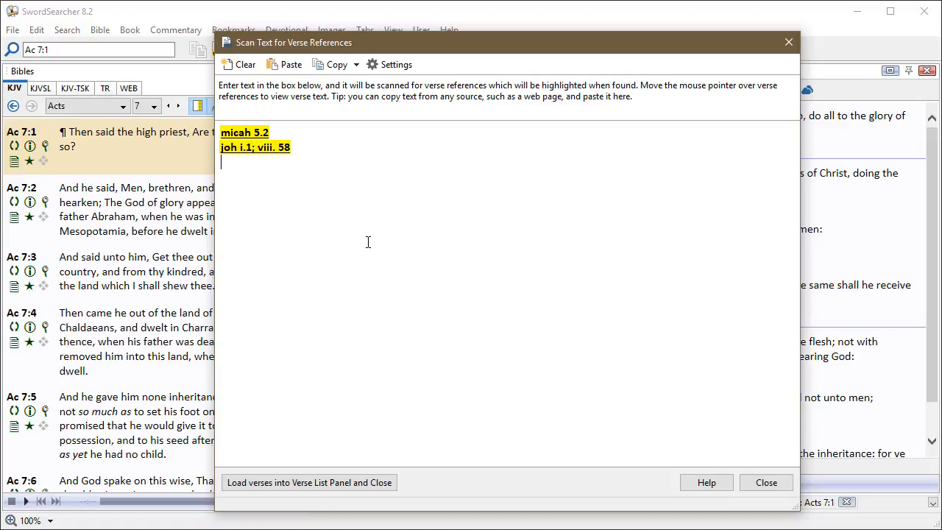
{"action": "type", "text": "re 22."}
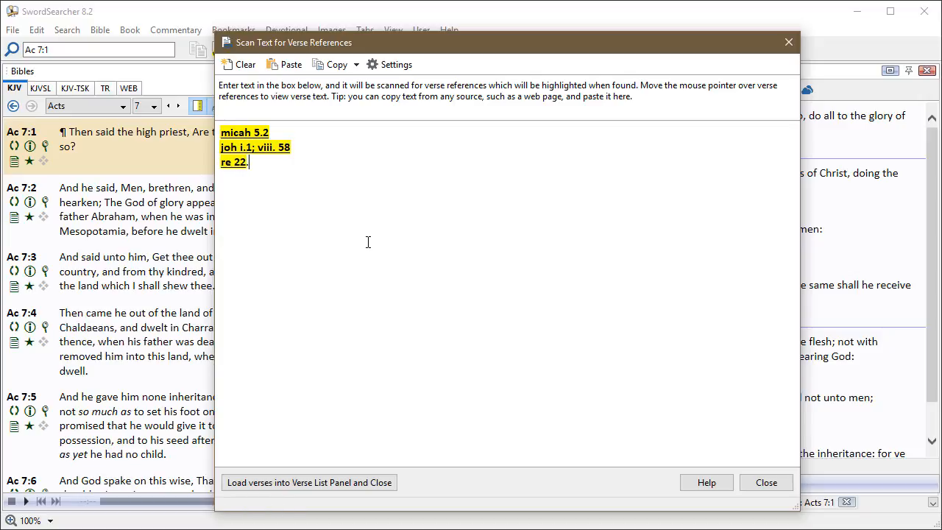
{"action": "type", "text": "13"}
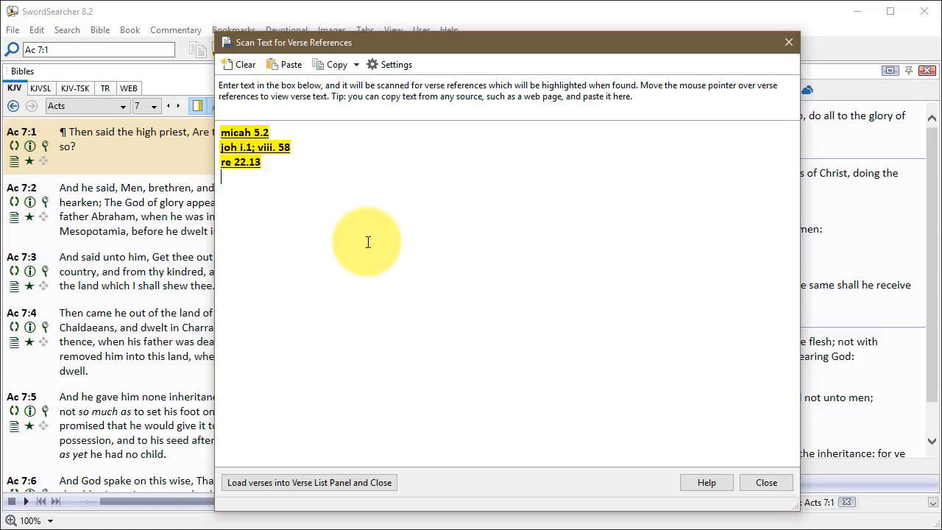
{"action": "mouse_move", "coordinate": [243, 147]}
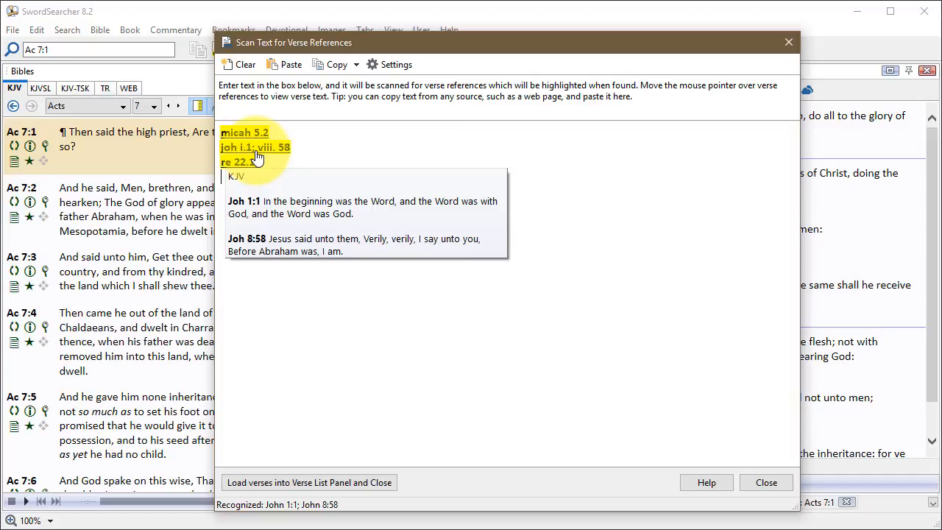
{"action": "mouse_move", "coordinate": [245, 133]}
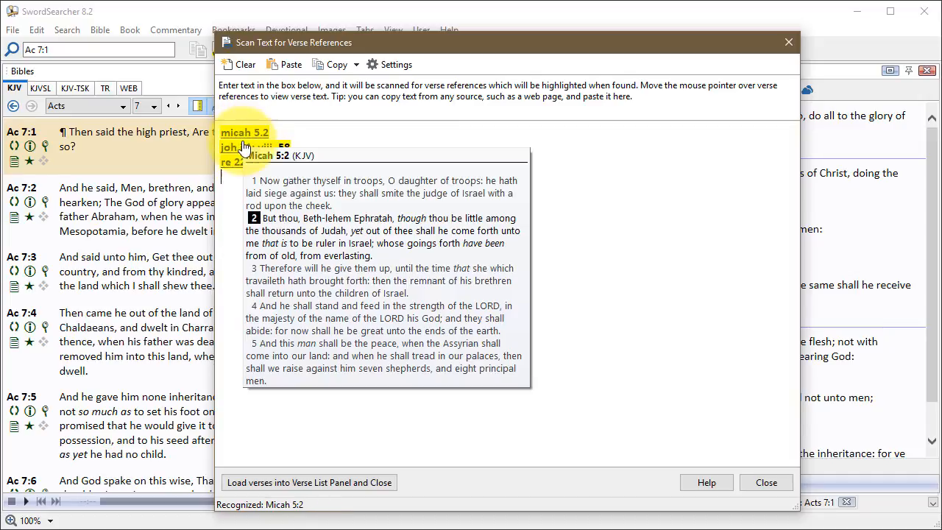
{"action": "mouse_move", "coordinate": [338, 286]}
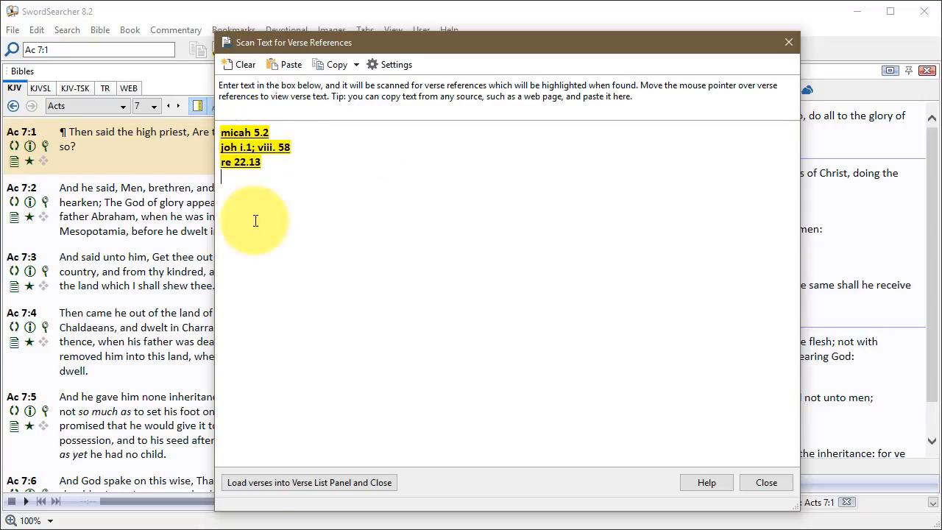
{"action": "mouse_move", "coordinate": [539, 231]}
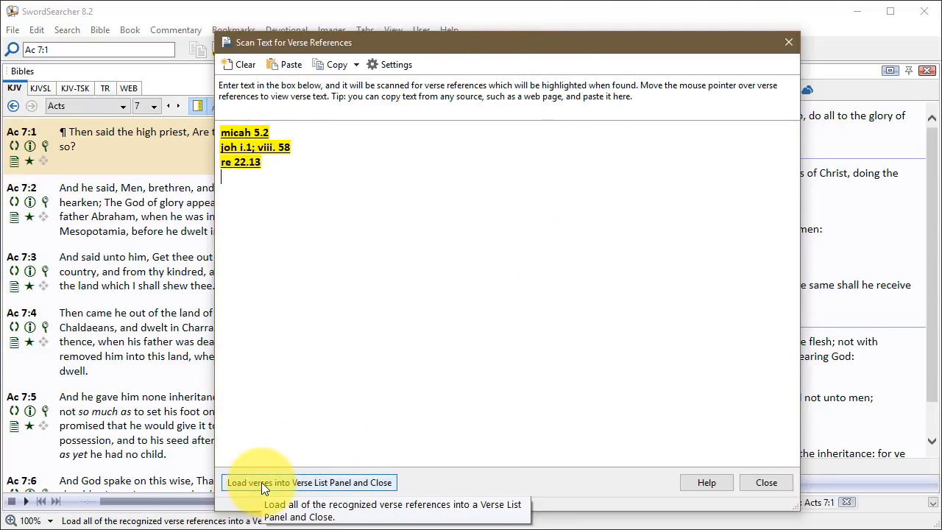
{"action": "mouse_move", "coordinate": [326, 490]}
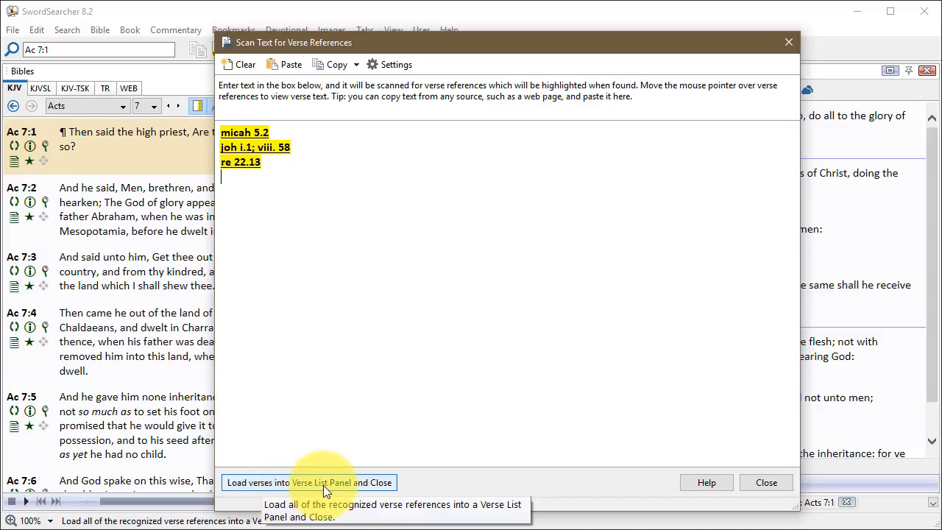
{"action": "mouse_move", "coordinate": [346, 485]}
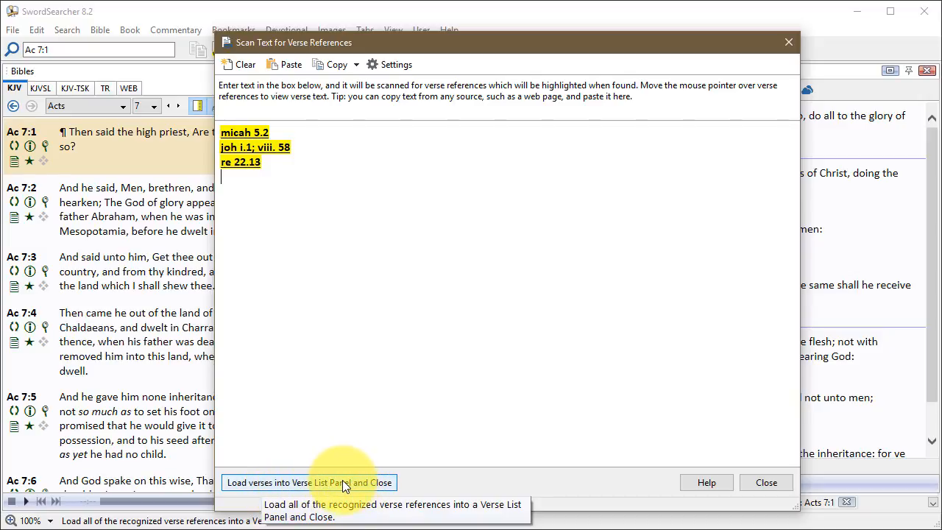
{"action": "left_click", "coordinate": [307, 482]}
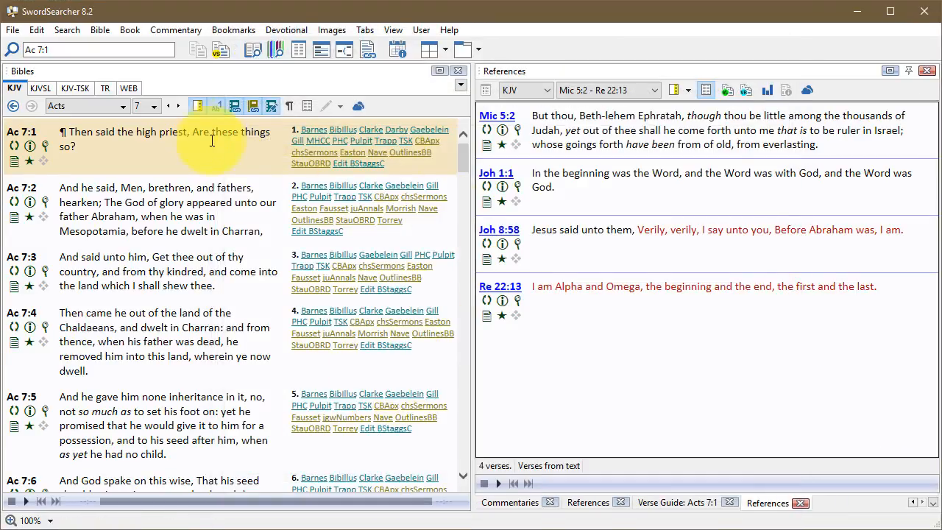